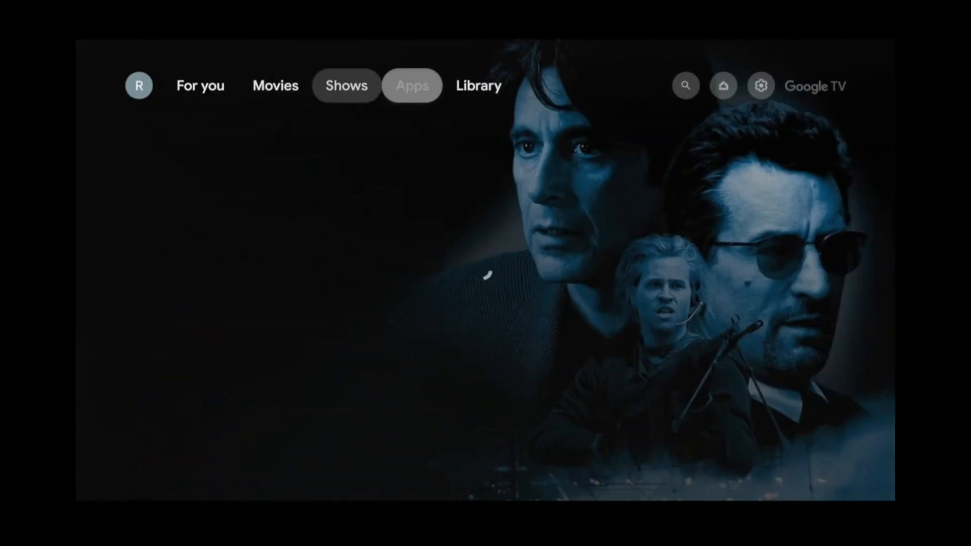
Reach System > About and tap the Android TV OS build until four steps from developer remain.
click(760, 86)
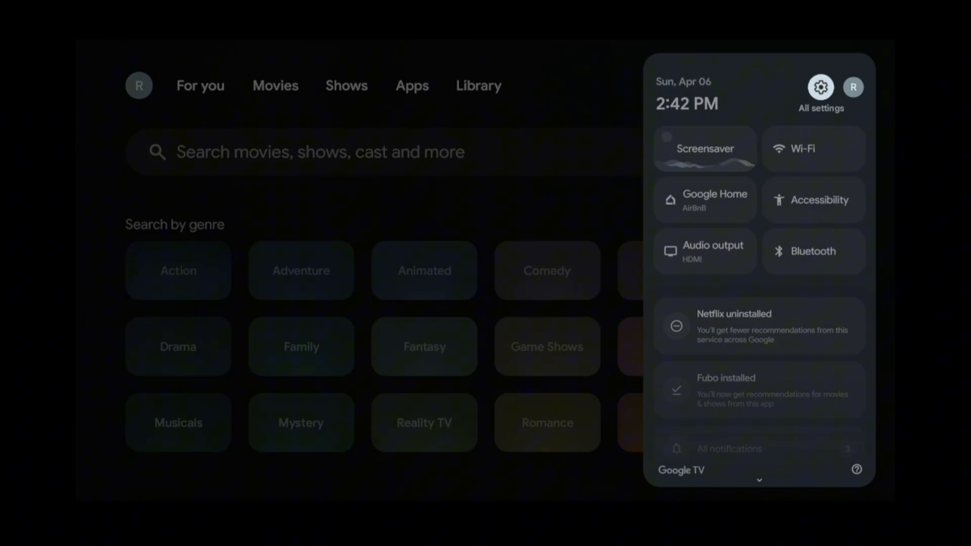
click(820, 87)
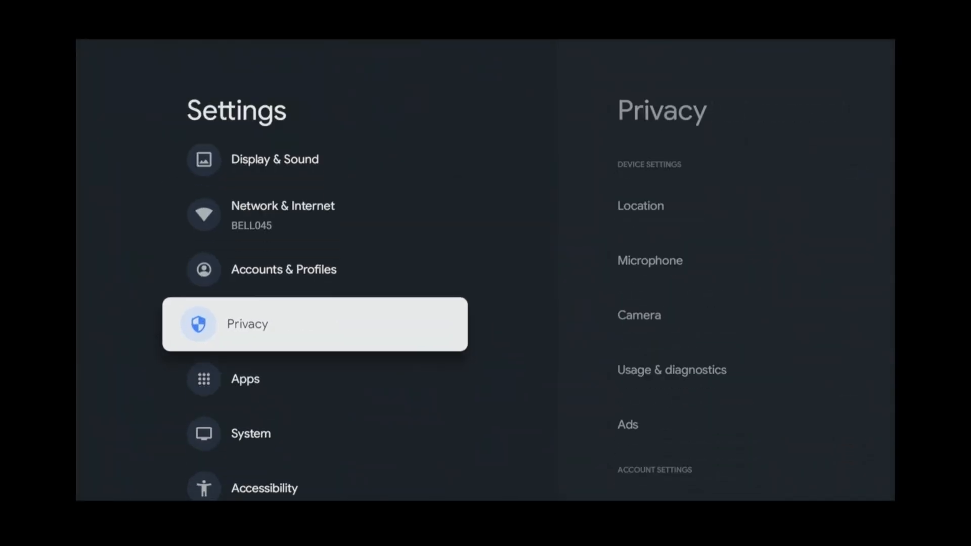
click(251, 433)
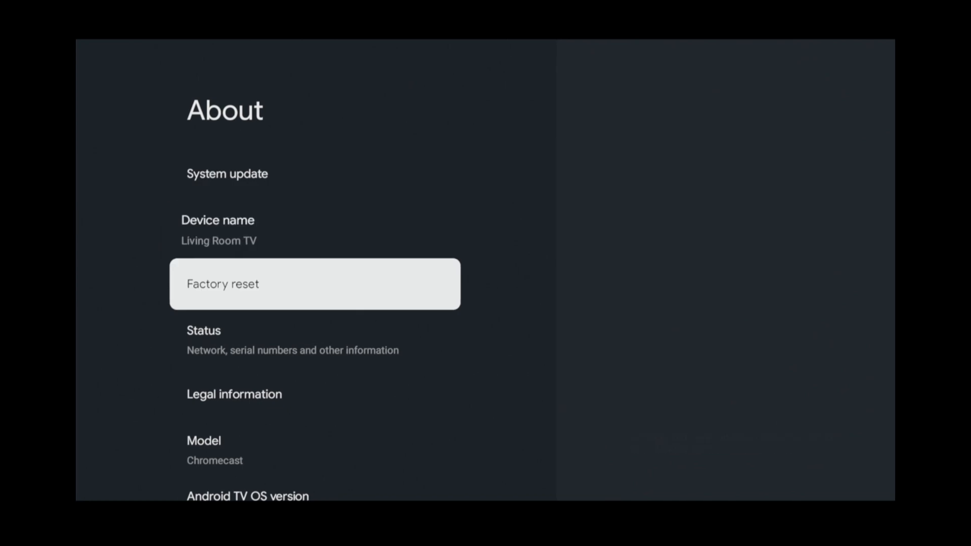
scroll(down, 3)
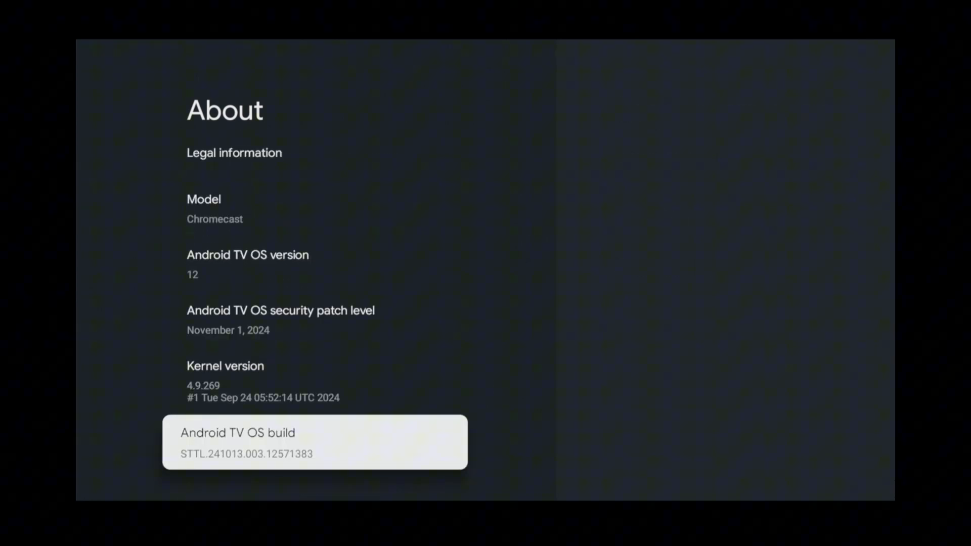
click(314, 442)
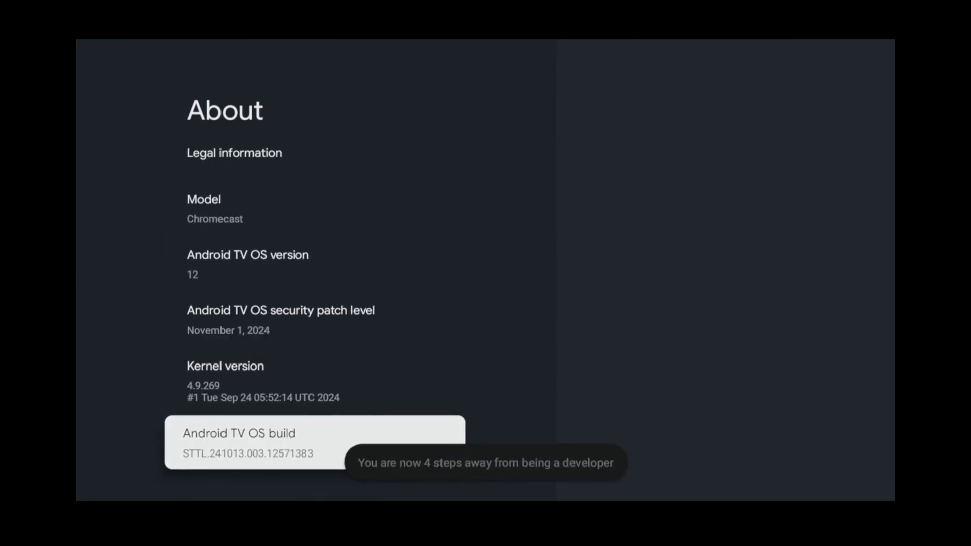
click(314, 443)
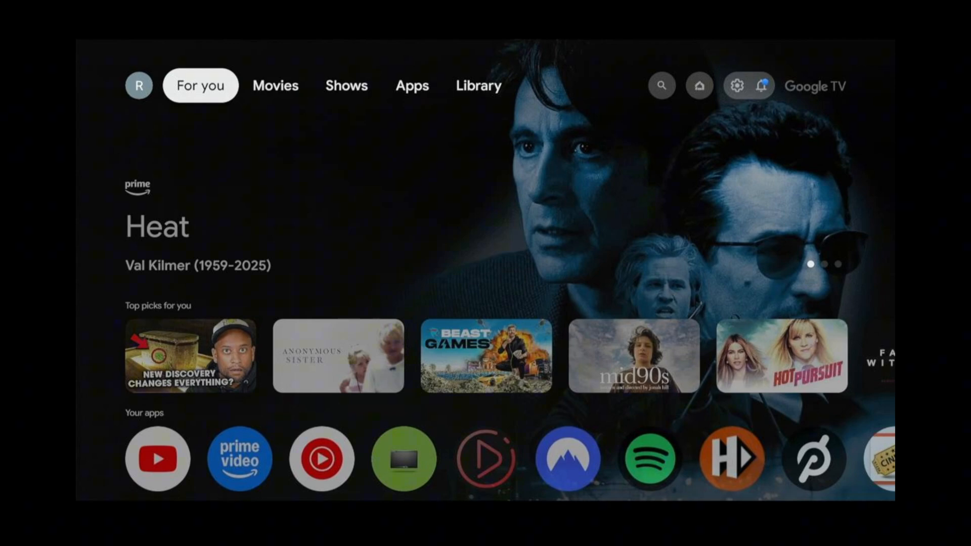
Search the Apps tab for 'downloader' and bring up the Downloader by AFTVnews store page.
click(411, 85)
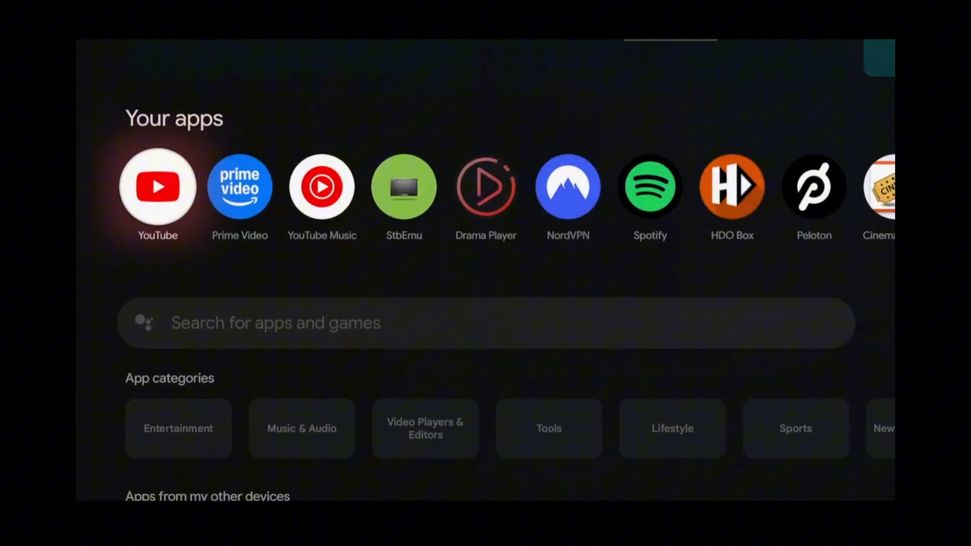
scroll(down, 3)
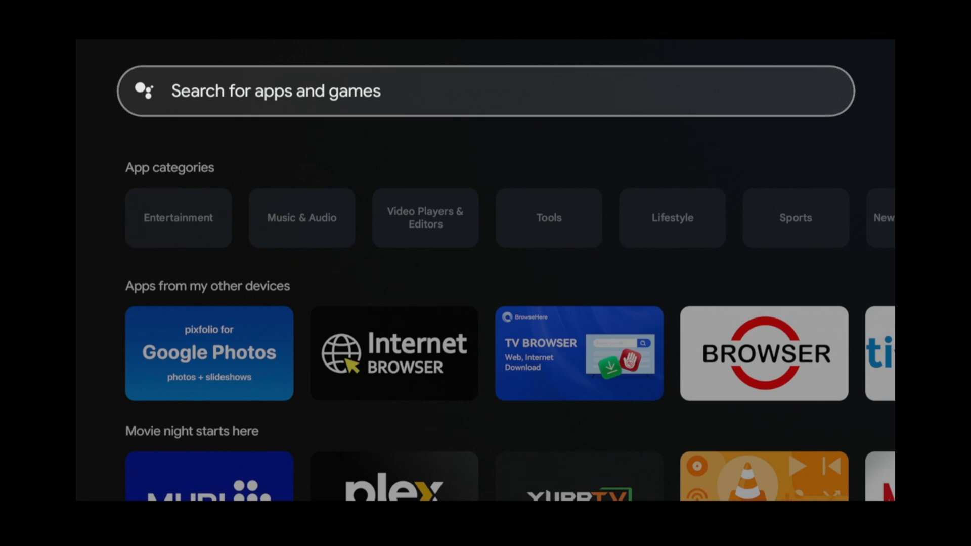
text(downloader)
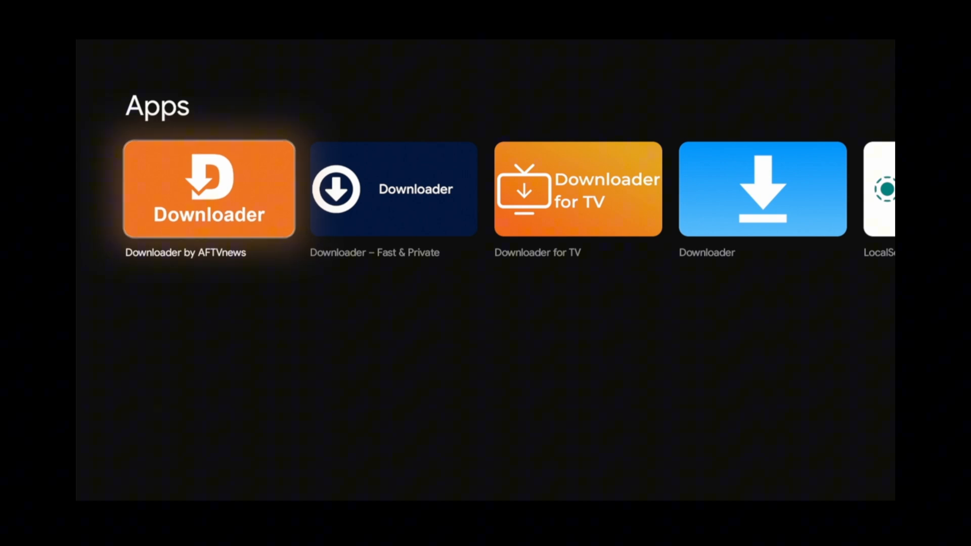
click(209, 188)
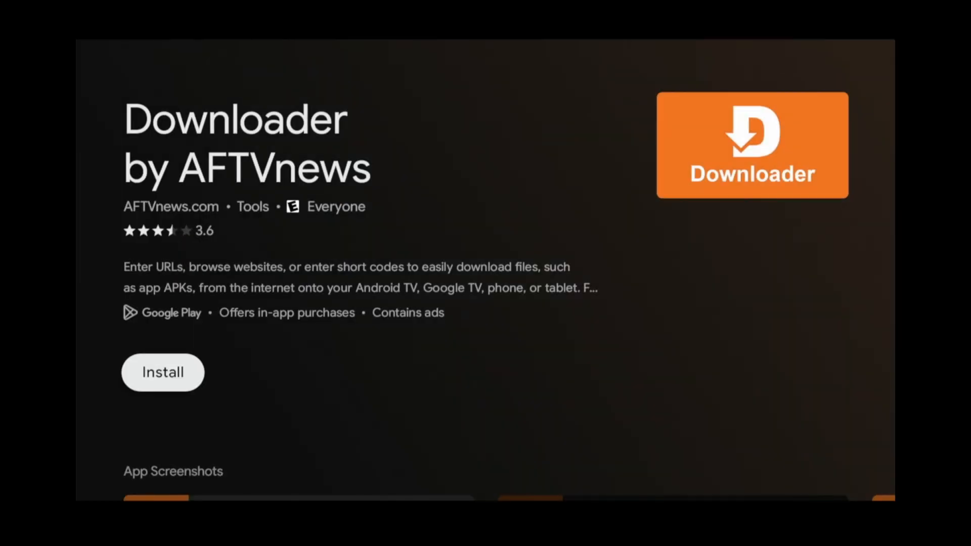
Install Downloader, then connect the VPN through NordVPN from Your apps.
click(163, 372)
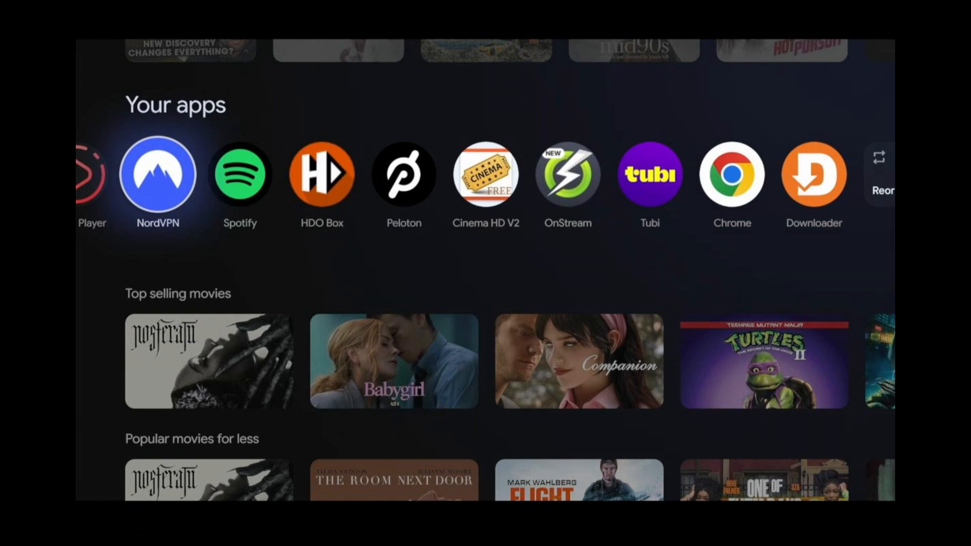
click(157, 174)
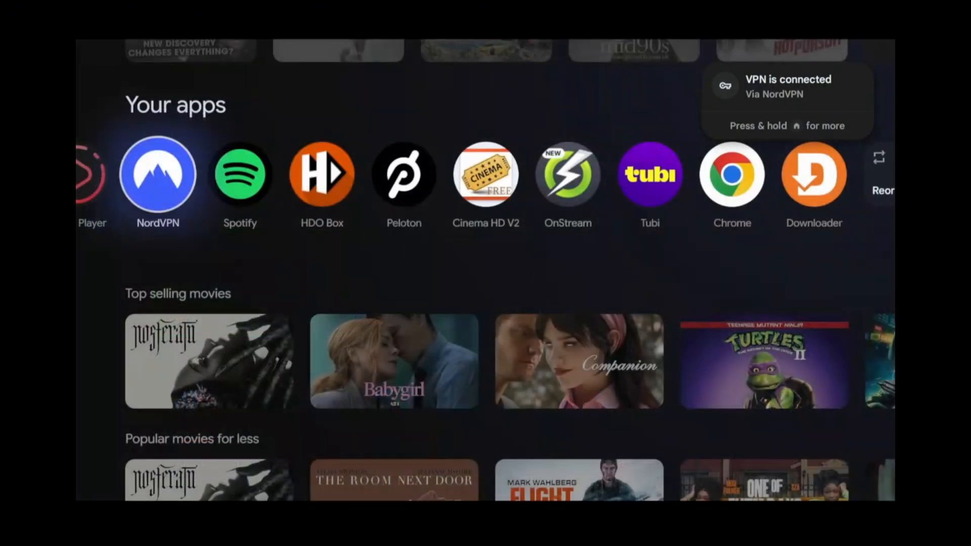
Launch Downloader, dismiss its welcome guide and enter short code 299336 in the address field.
scroll(right, 3)
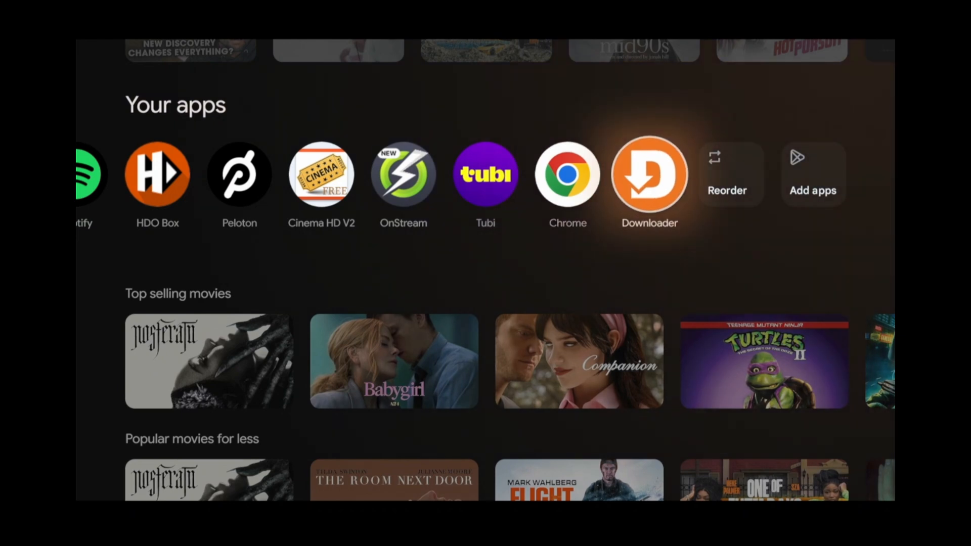
click(648, 174)
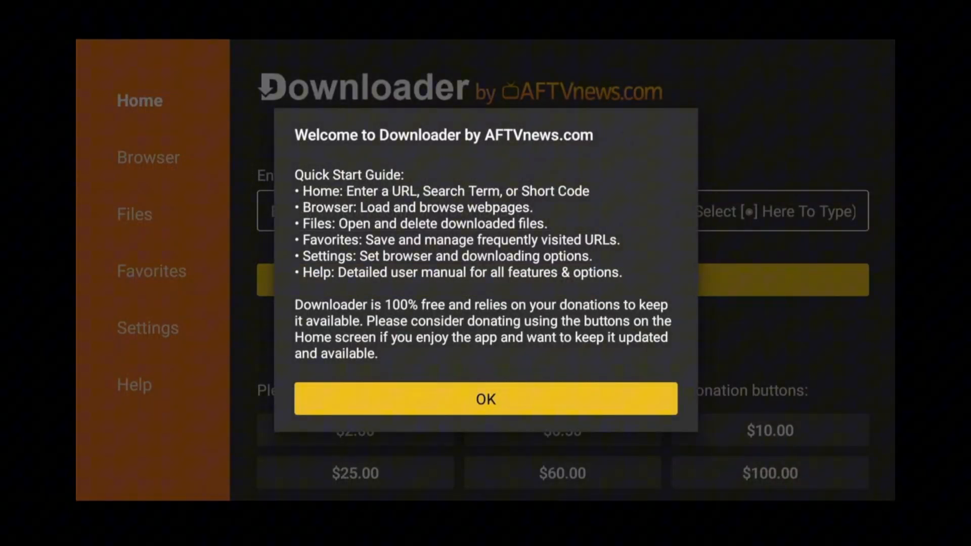
click(485, 399)
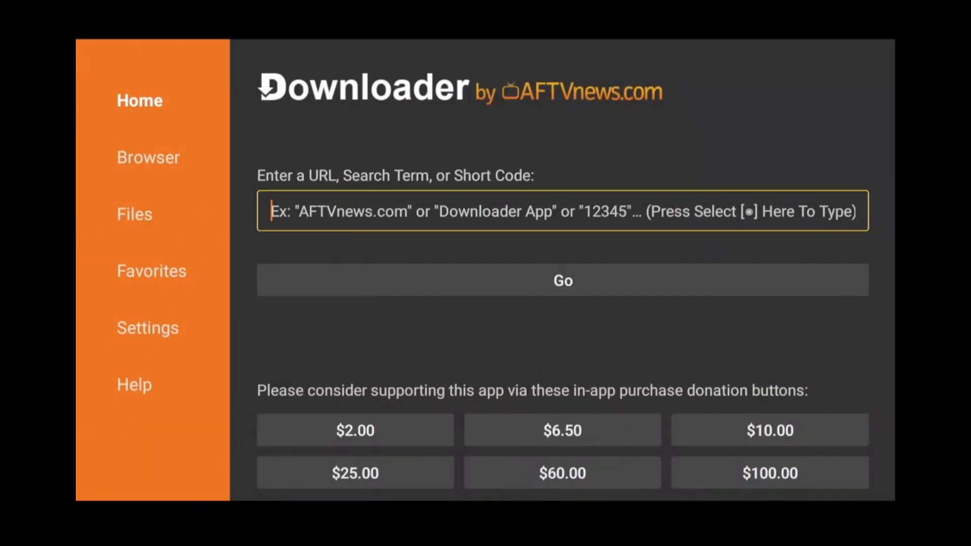
click(562, 210)
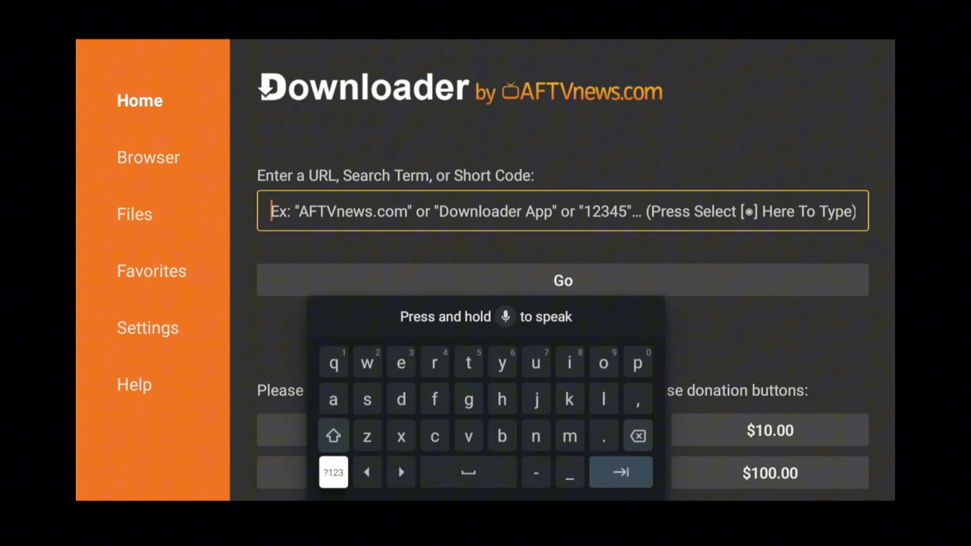
click(333, 472)
text(299336)
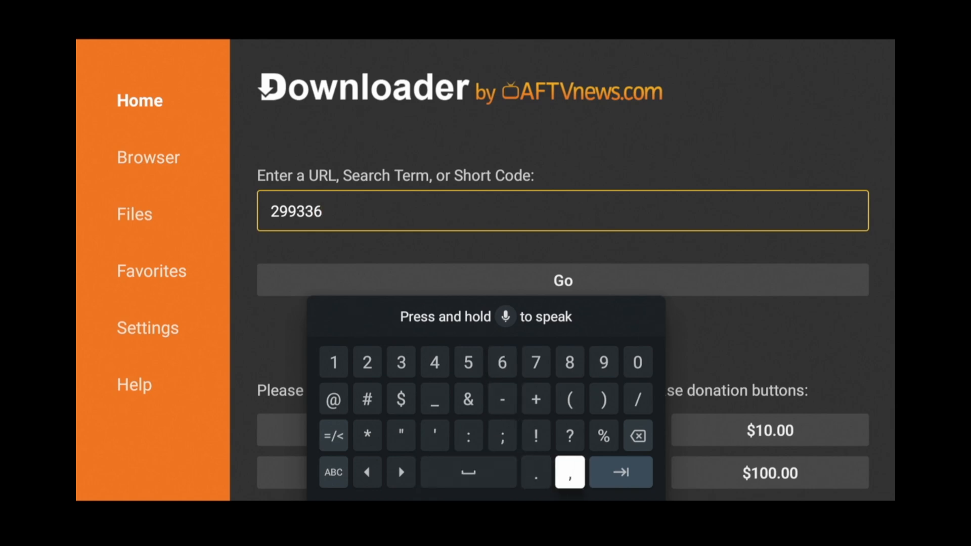
click(561, 280)
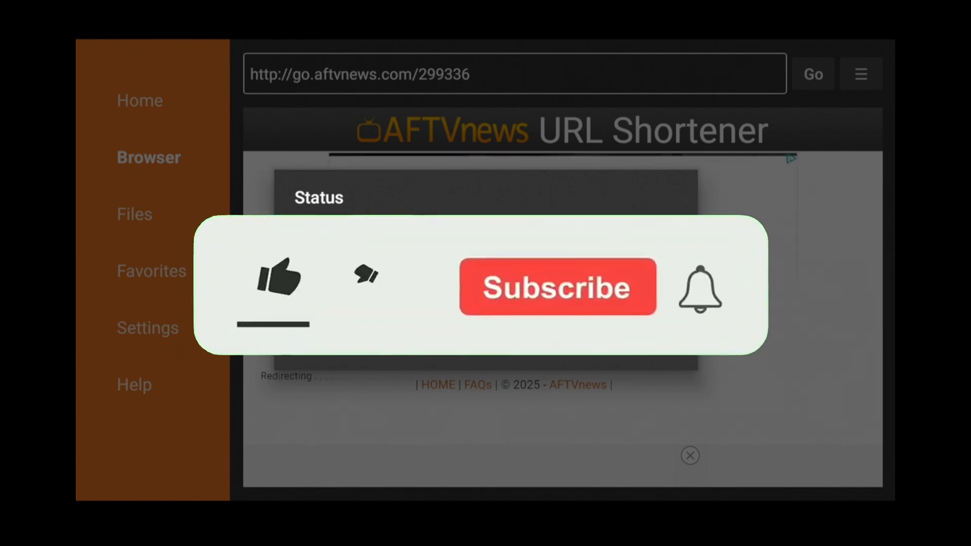
Follow the 299336 redirect and let aptv(1).apk download until the Status dialog appears.
click(557, 286)
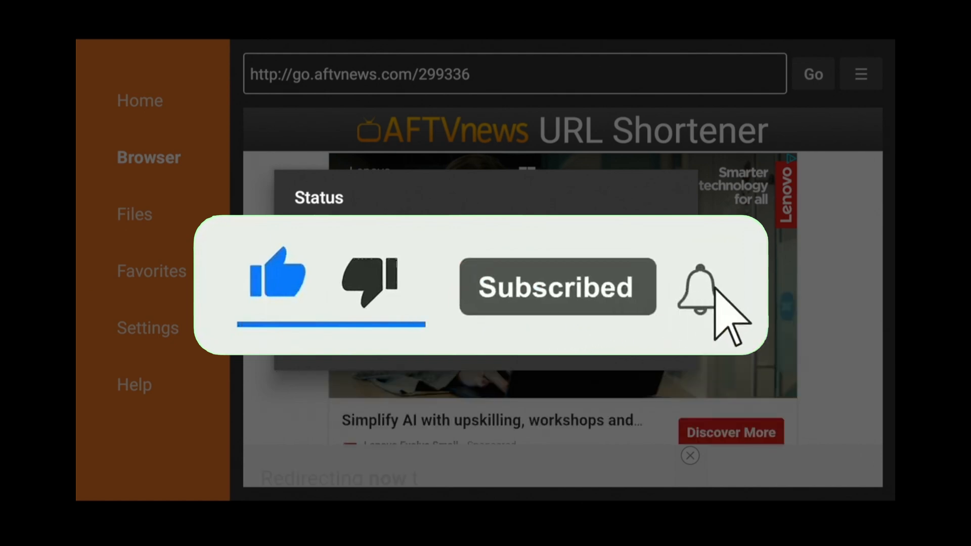
click(698, 287)
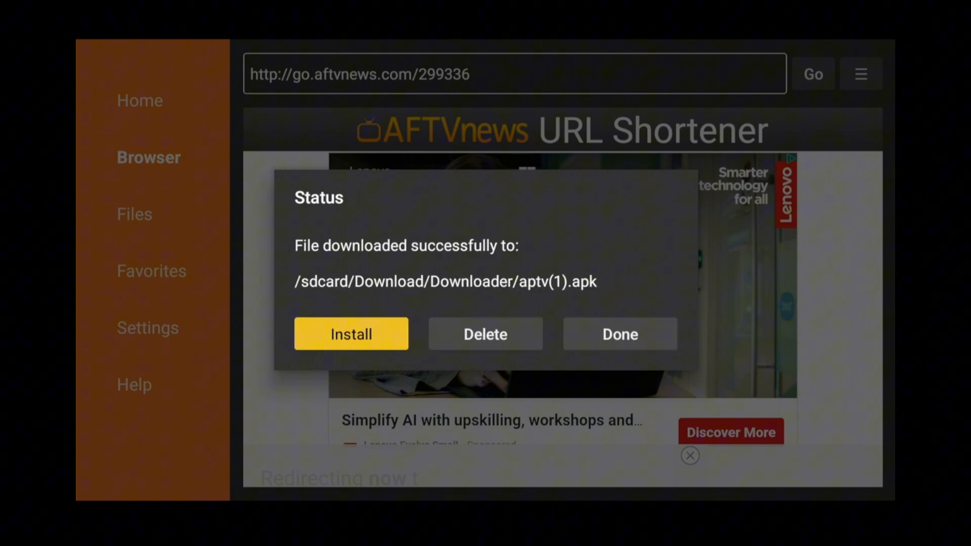
Install aptv(1).apk from the Status dialog and confirm the Apollo Group TV install prompt.
click(350, 334)
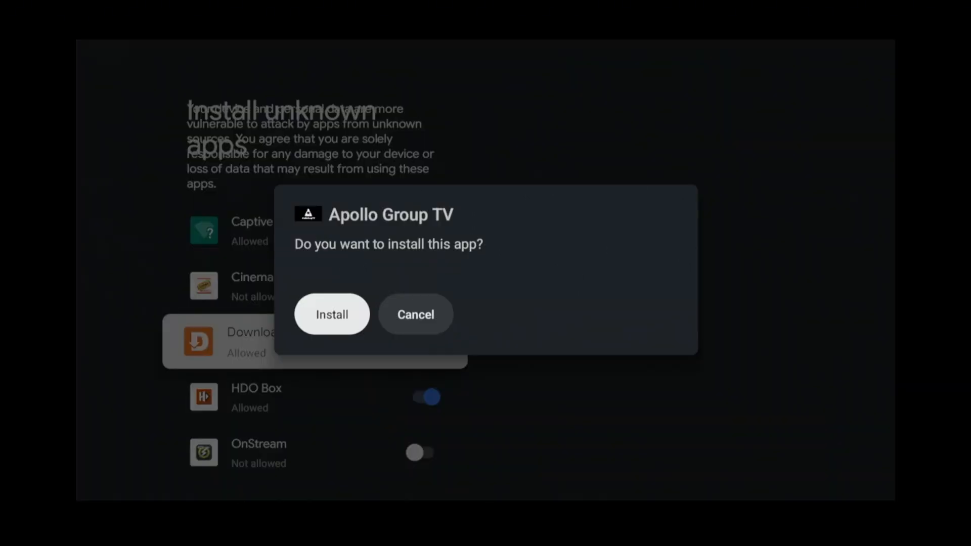
click(332, 314)
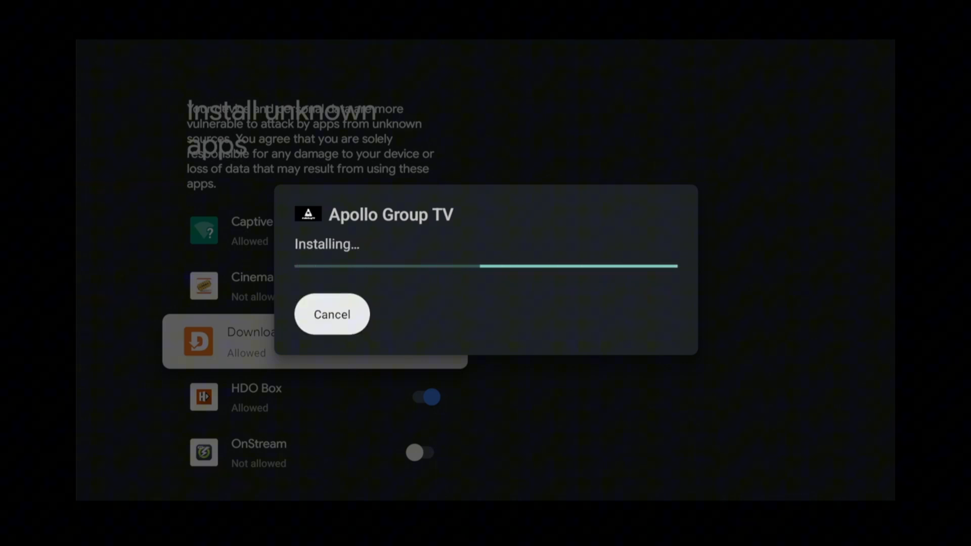